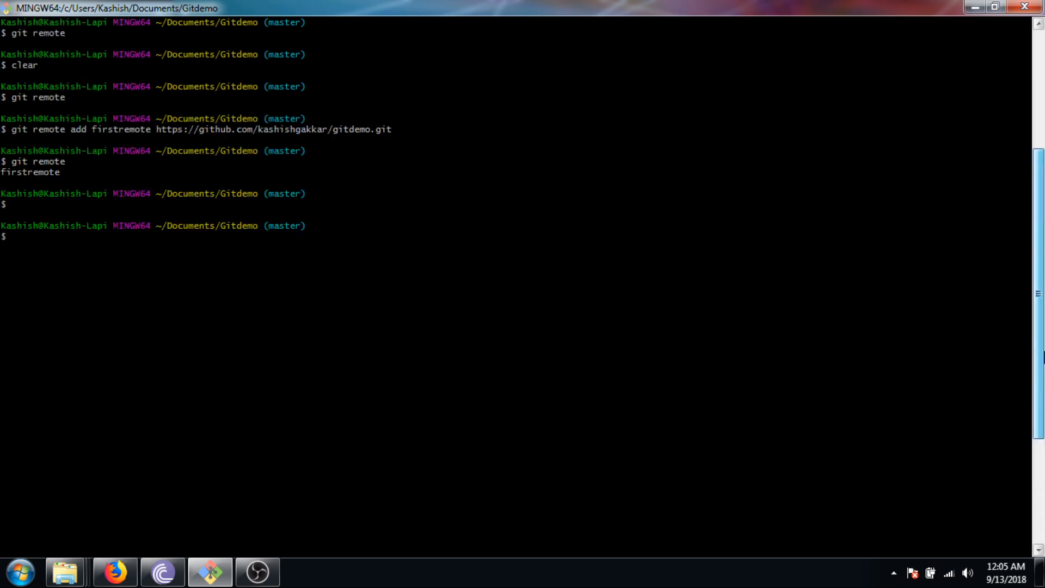
Step: Highlight firstremote in the terminal output and bring up the gitdemo repository page
{"action": "scroll", "scroll_direction": "up", "scroll_amount": 3}
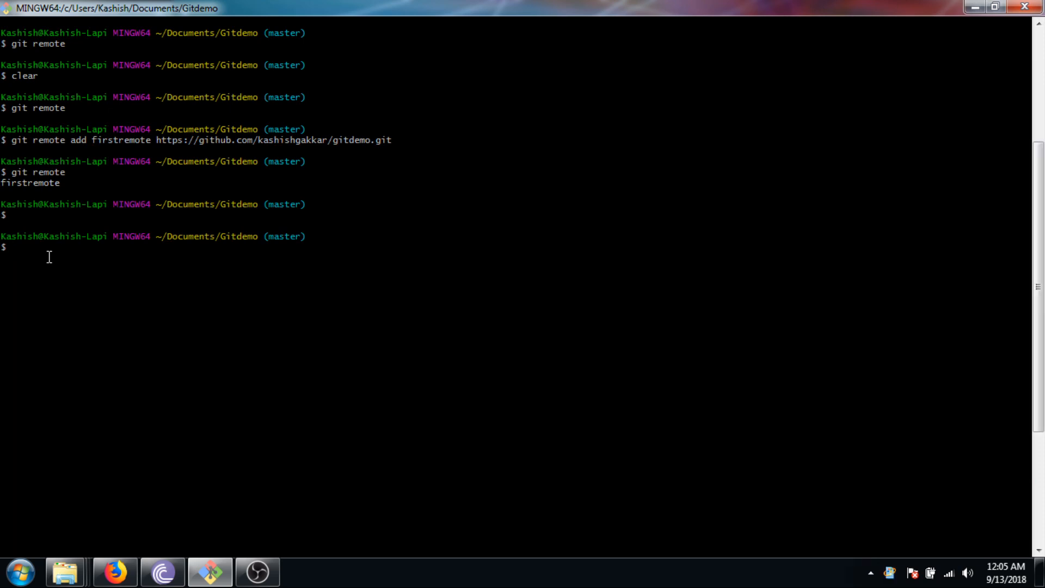
{"action": "mouse_move", "coordinate": [57, 193]}
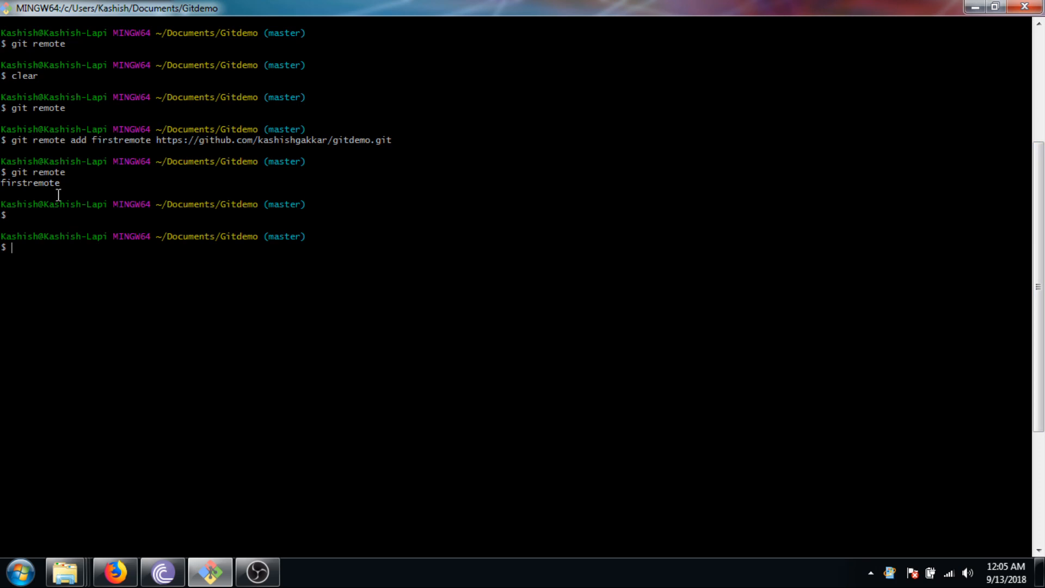
{"action": "double_click", "coordinate": [30, 183]}
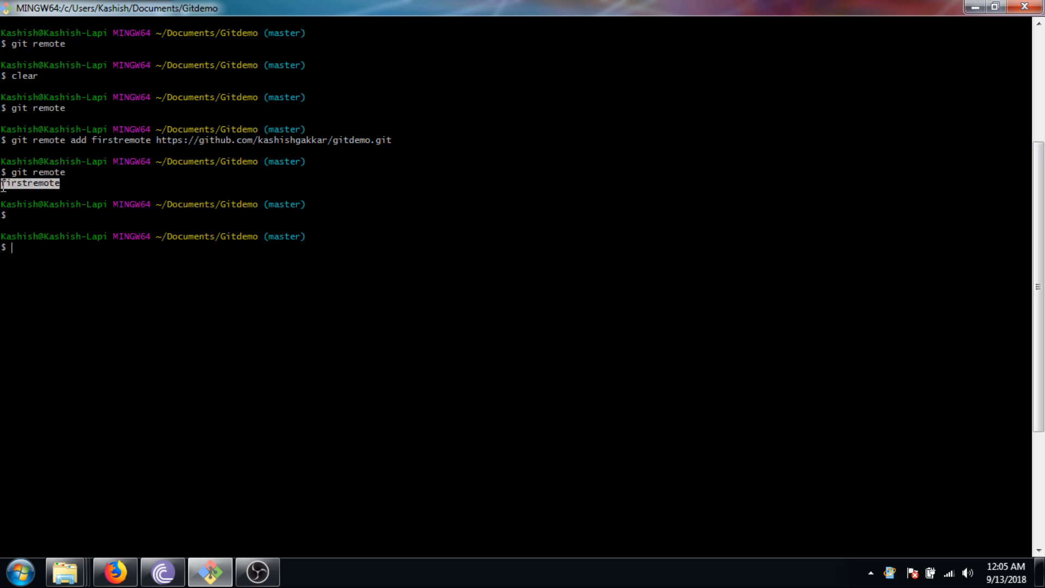
{"action": "mouse_move", "coordinate": [122, 374]}
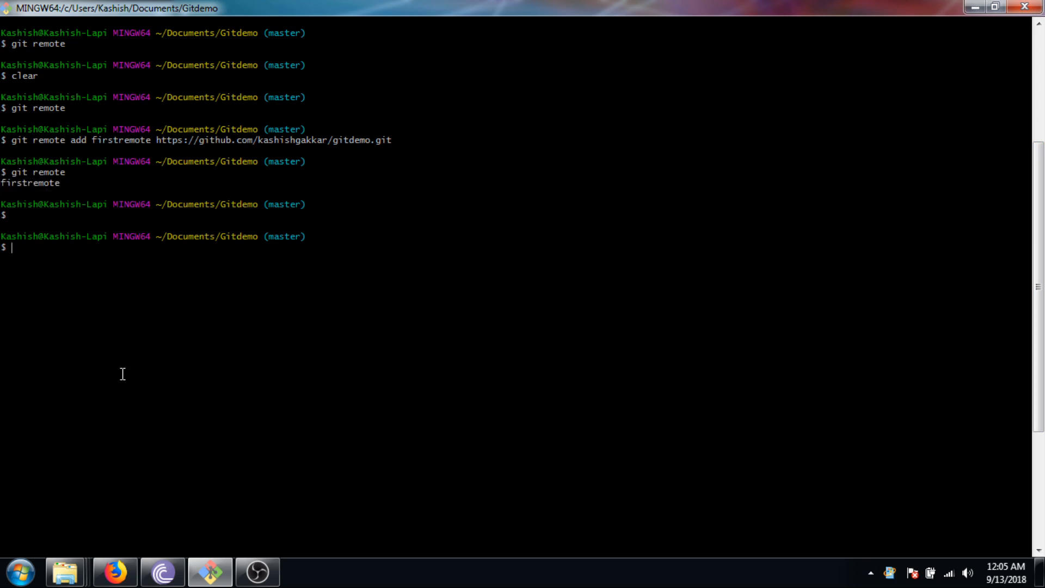
{"action": "left_click", "coordinate": [113, 573]}
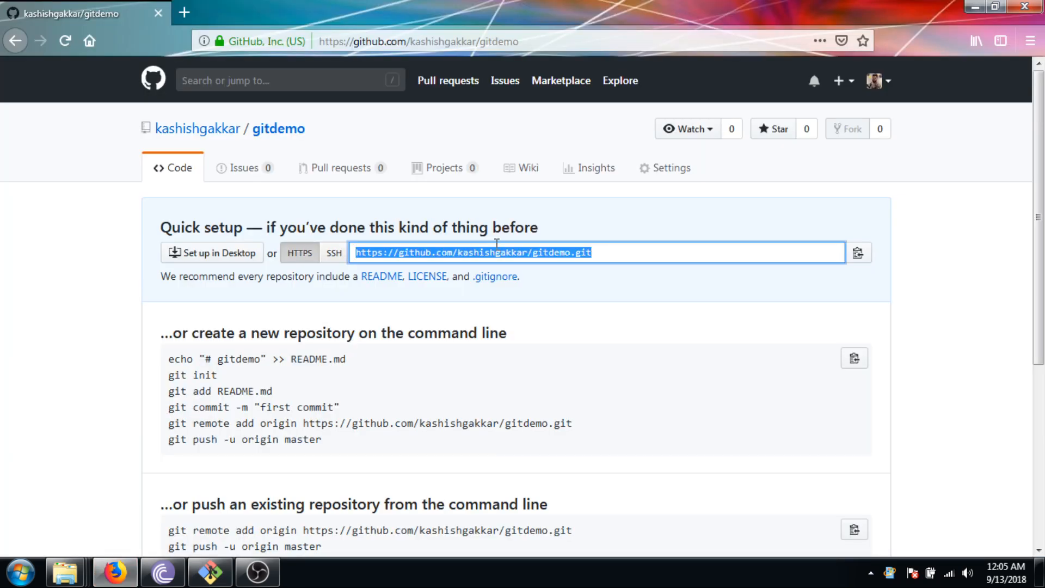
Step: Toggle the Quick setup address between HTTPS and SSH, then minimize the browser
{"action": "left_click", "coordinate": [612, 252]}
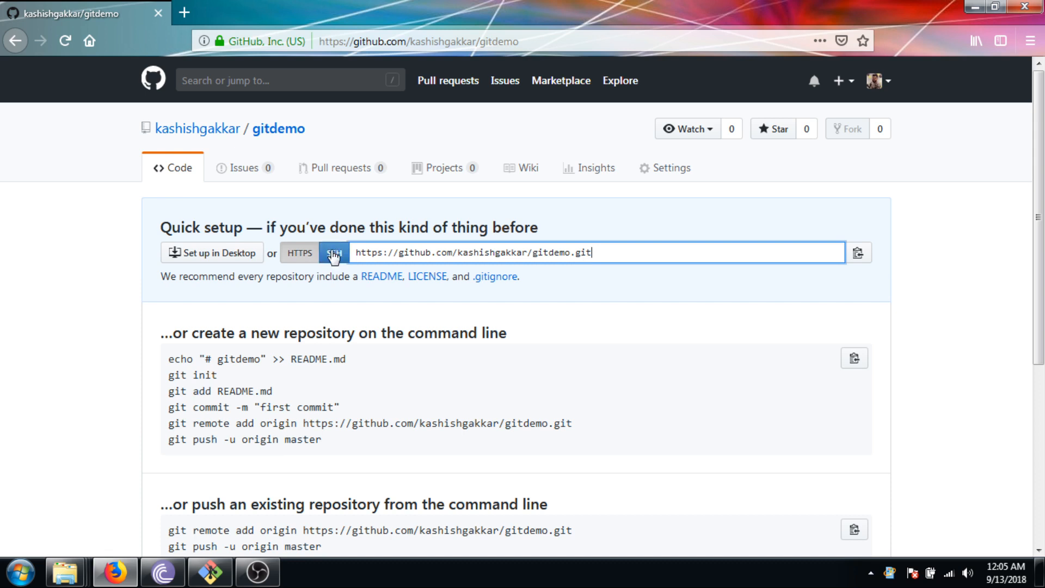
{"action": "left_click", "coordinate": [333, 253]}
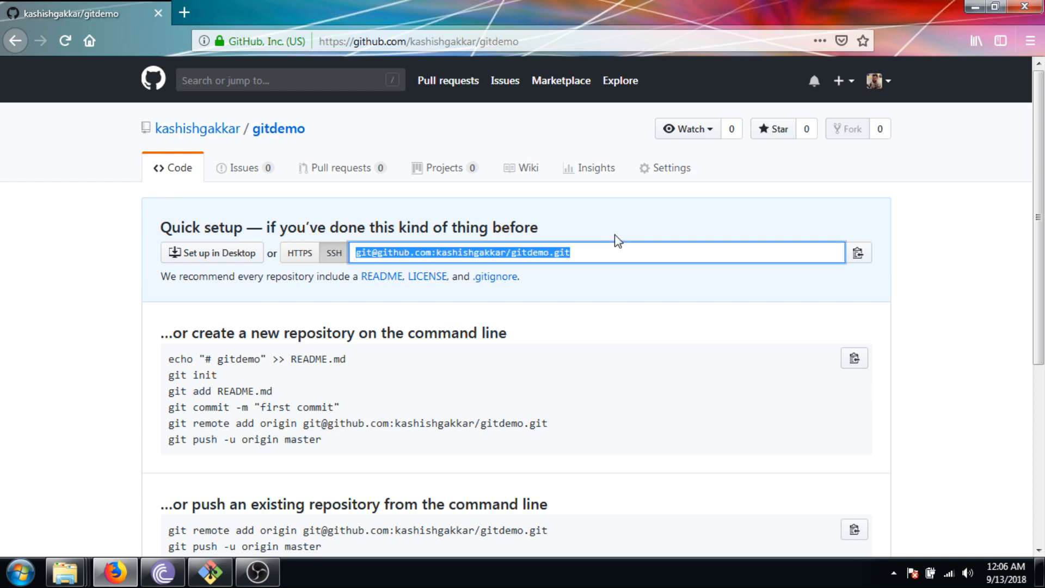
{"action": "left_click", "coordinate": [299, 252]}
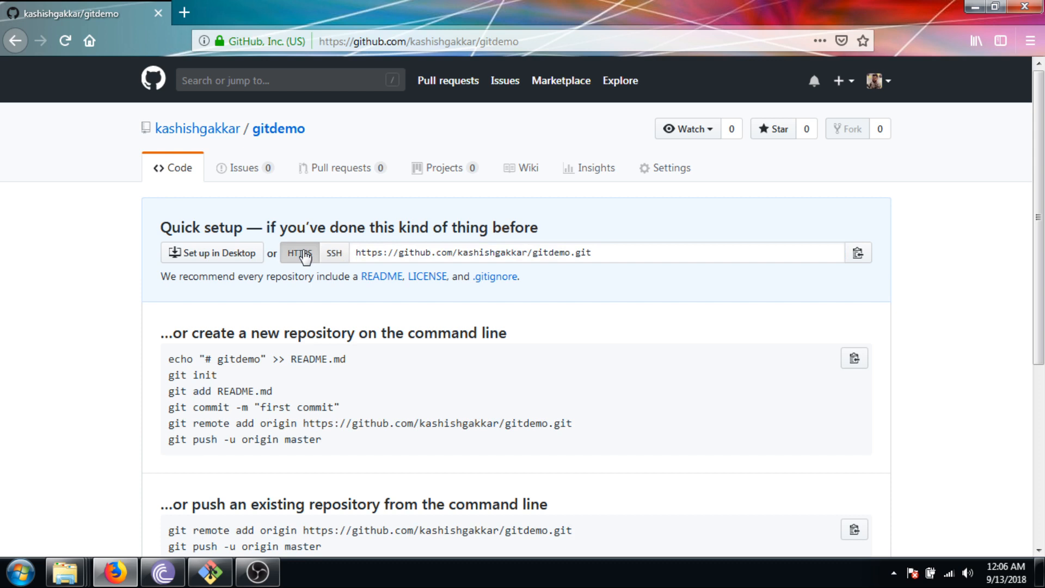
{"action": "left_click", "coordinate": [334, 252]}
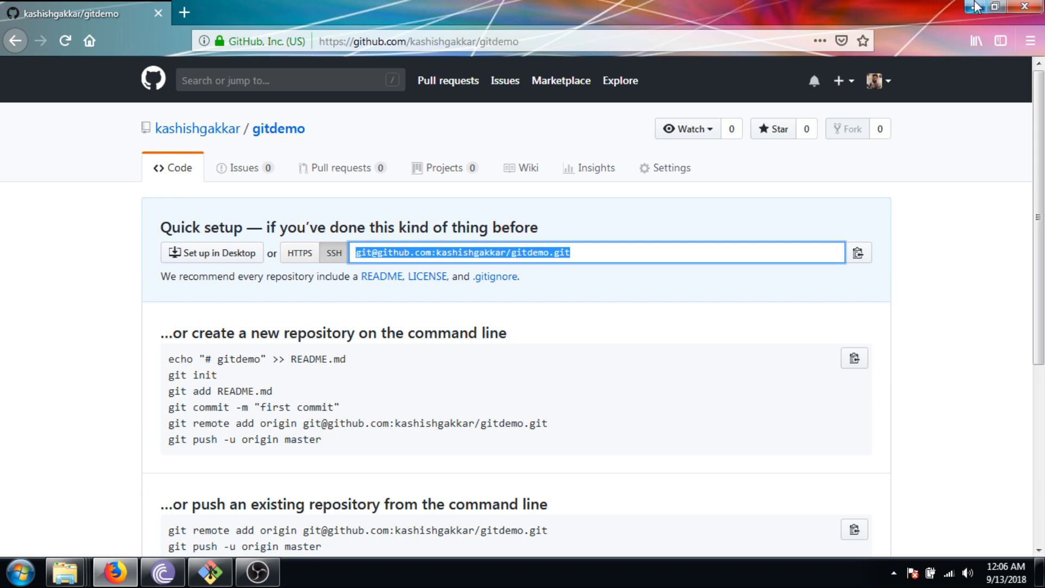
{"action": "left_click", "coordinate": [210, 573]}
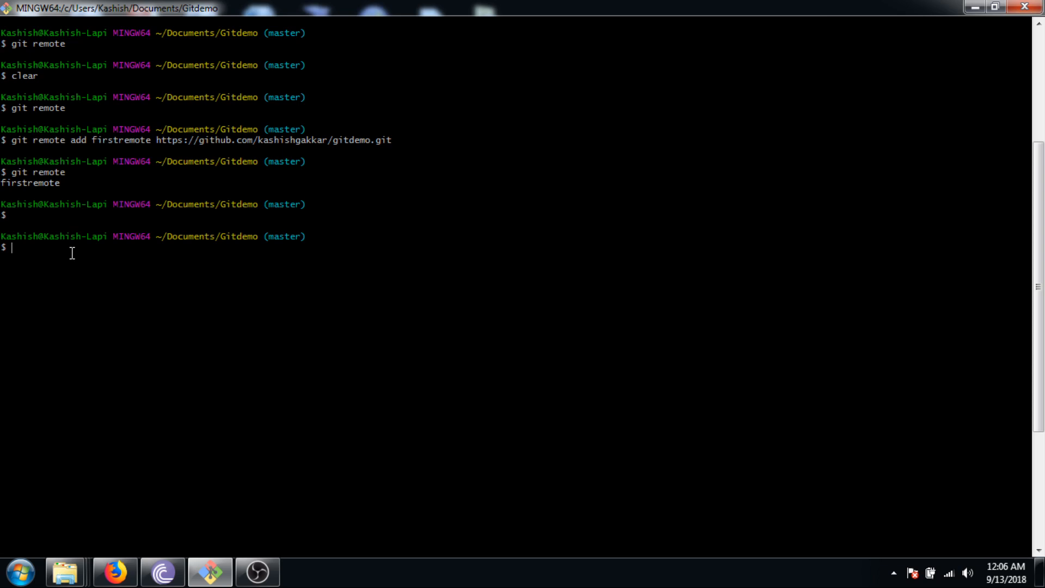
Step: Add a remote named secondremote using the gitdemo repository's SSH URL
{"action": "type", "text": "git remote"}
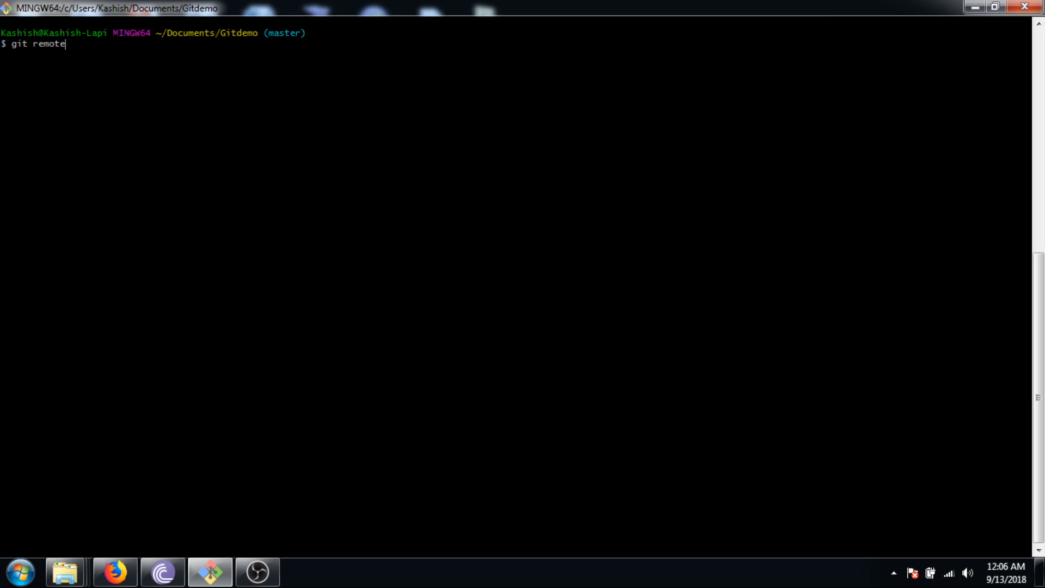
{"action": "type", "text": "add secondremote git@github.com:kashishgakkar/gitdemo."}
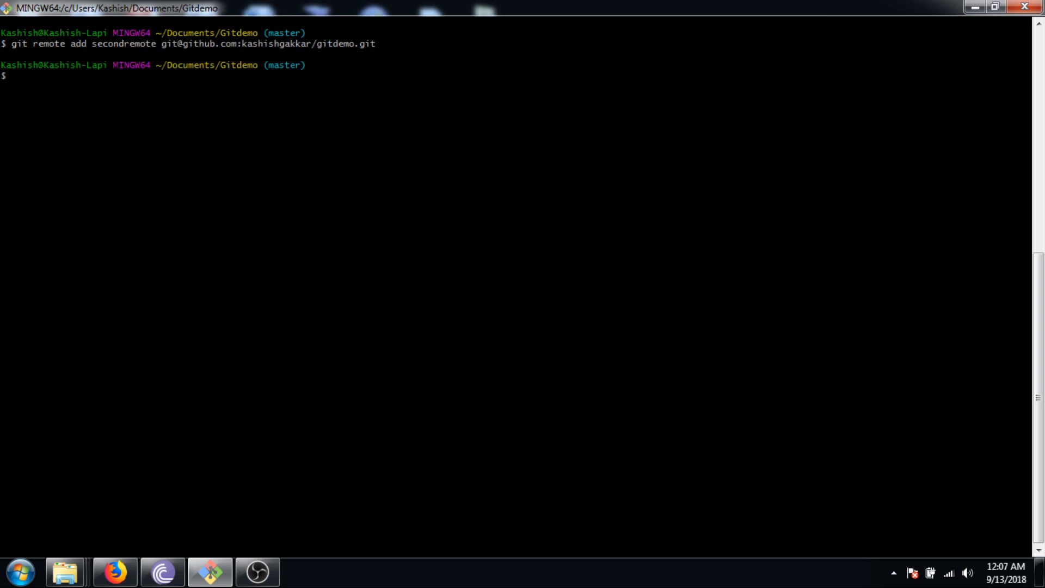
{"action": "type", "text": "git remote"}
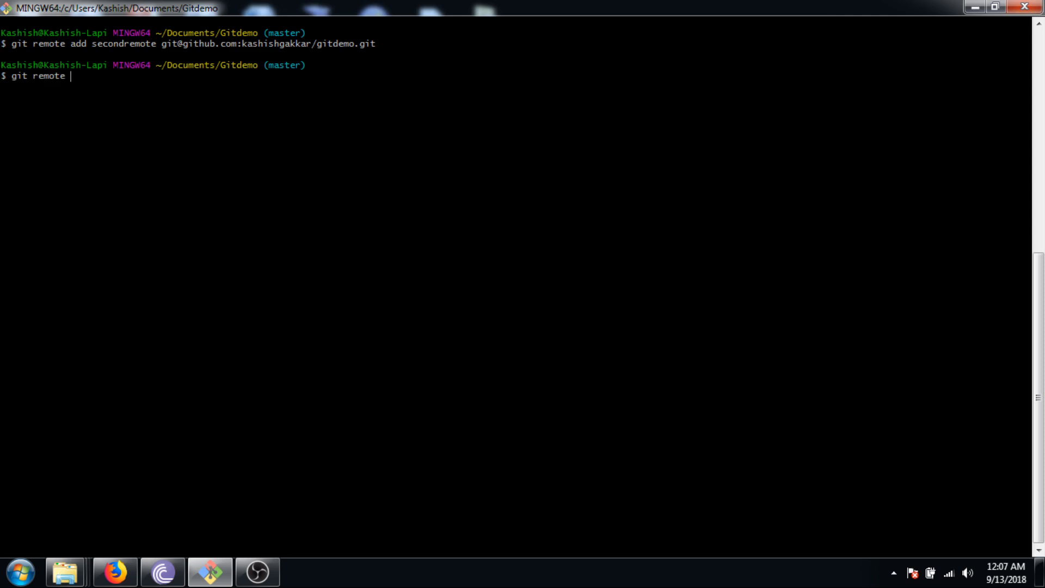
Step: List remotes verbosely, showing firstremote's HTTPS and secondremote's SSH fetch/push URLs
{"action": "key", "text": "Return"}
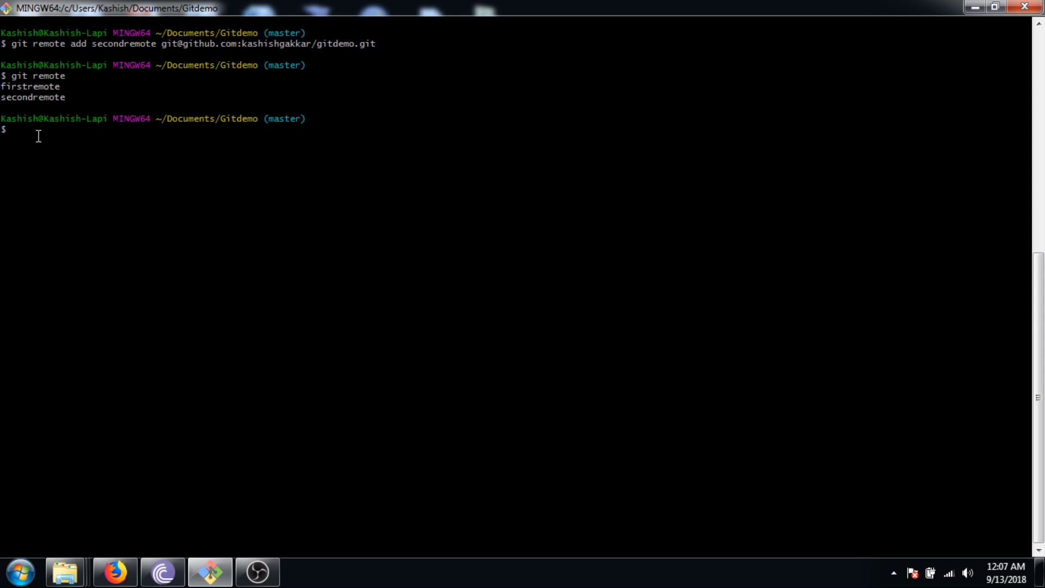
{"action": "type", "text": "git remote -v"}
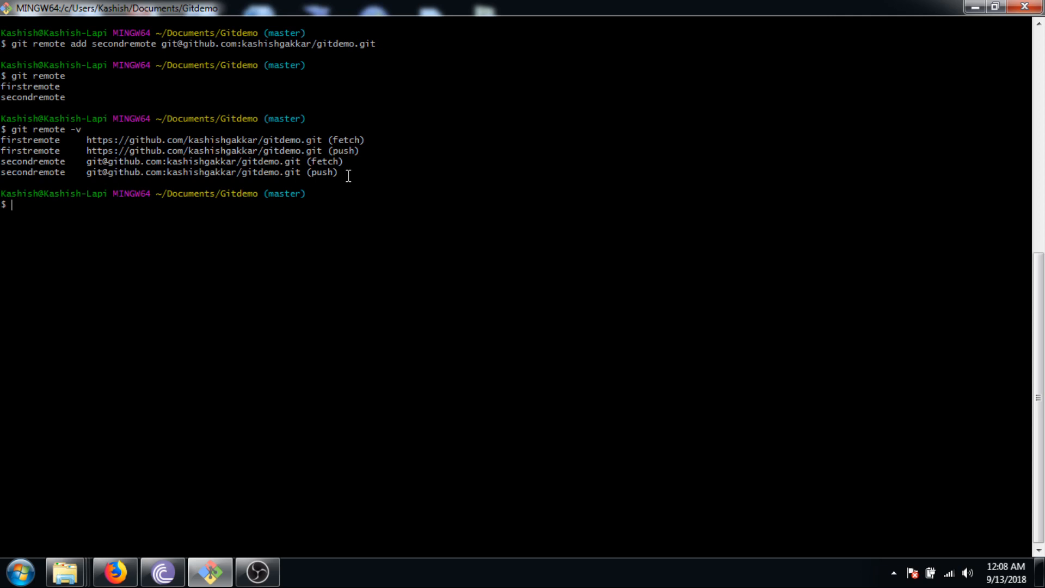
{"action": "mouse_move", "coordinate": [45, 147]}
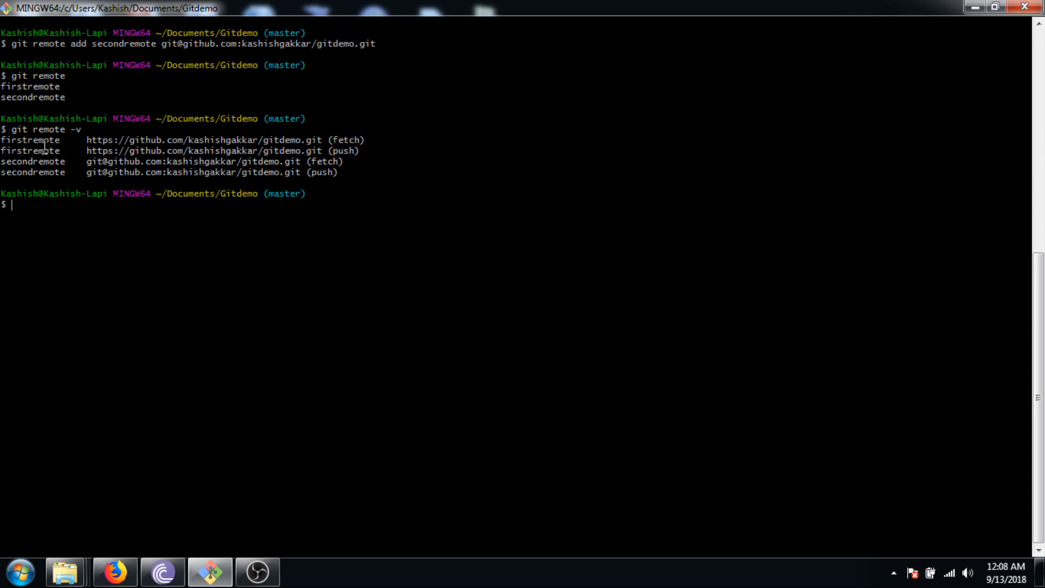